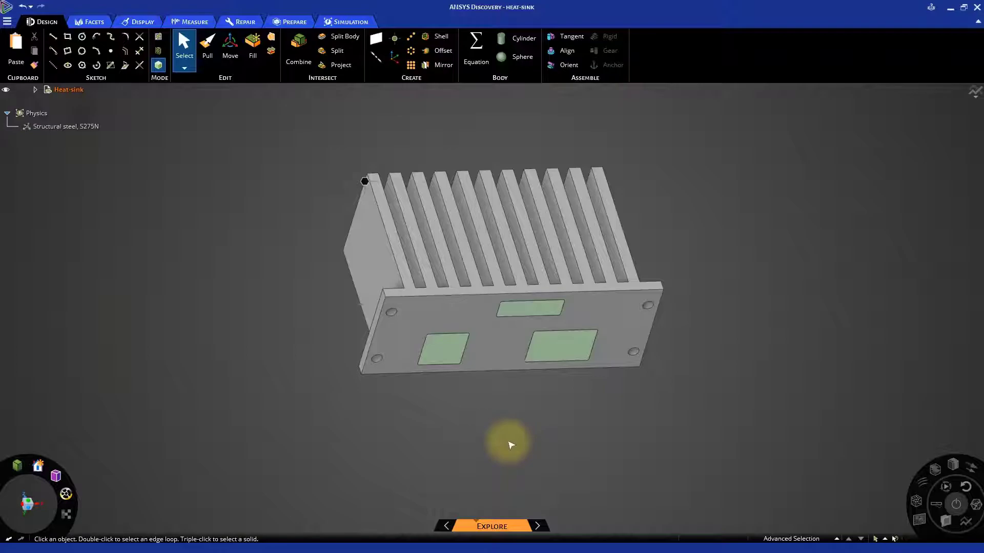
{"action": "mouse_move", "coordinate": [331, 377]}
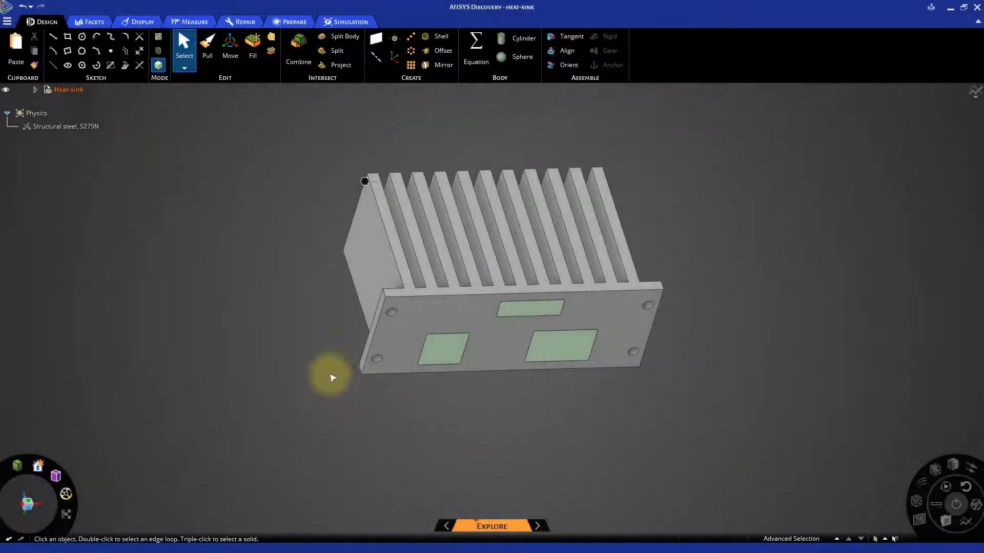
Switch the ribbon to the Simulation tab to show the simulation tools.
{"action": "left_click", "coordinate": [350, 21]}
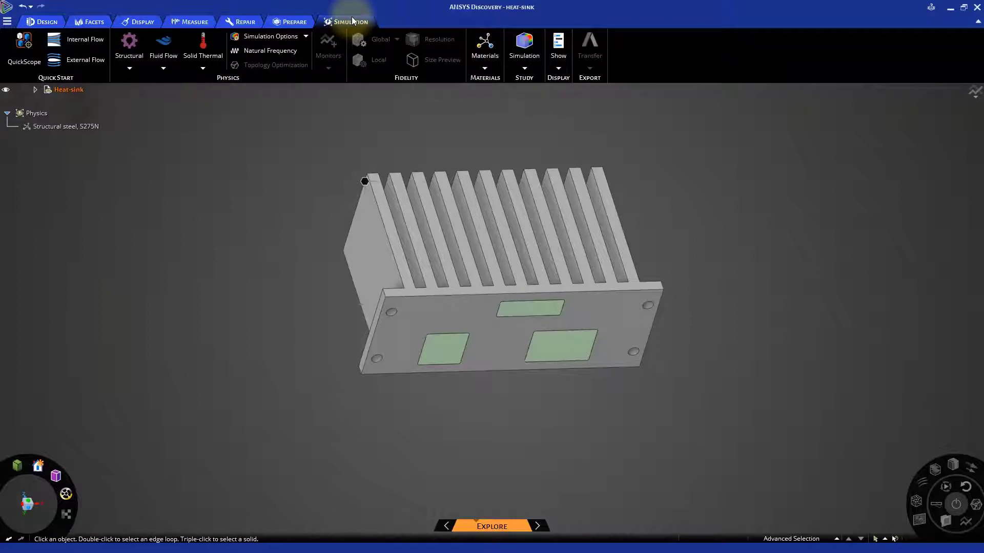
Assign Copper, C10100, hard to the heat-sink body via Materials.
{"action": "left_click", "coordinate": [484, 47]}
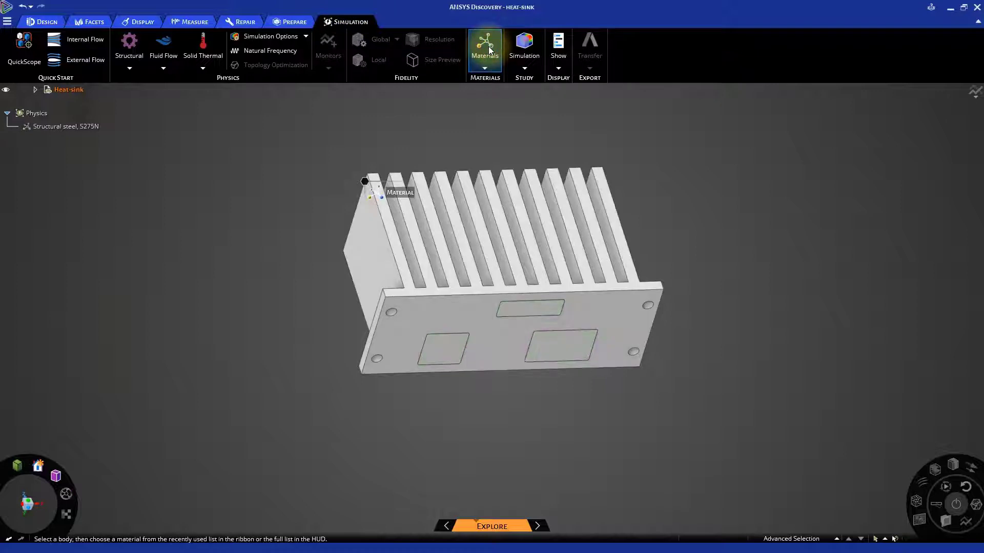
{"action": "left_click", "coordinate": [502, 251]}
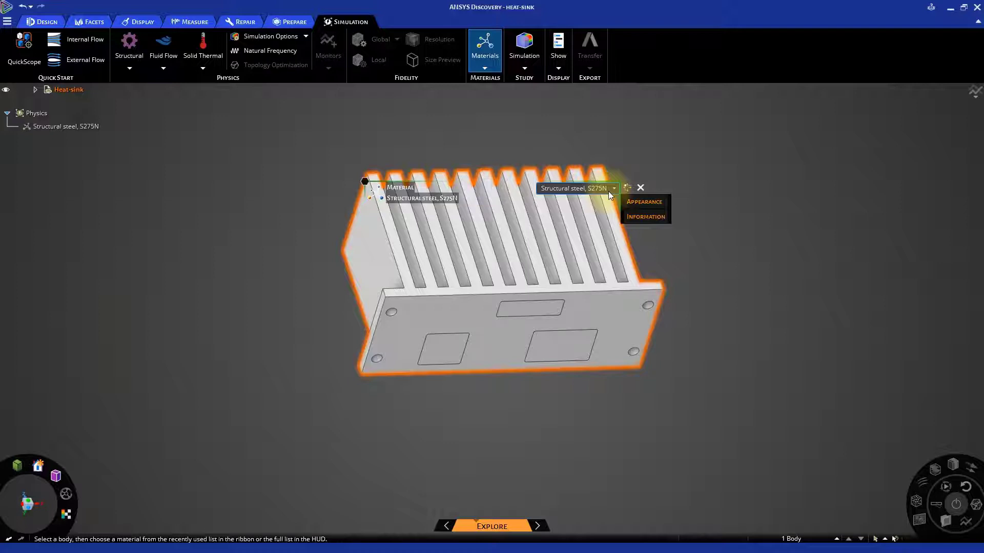
{"action": "left_click", "coordinate": [613, 188]}
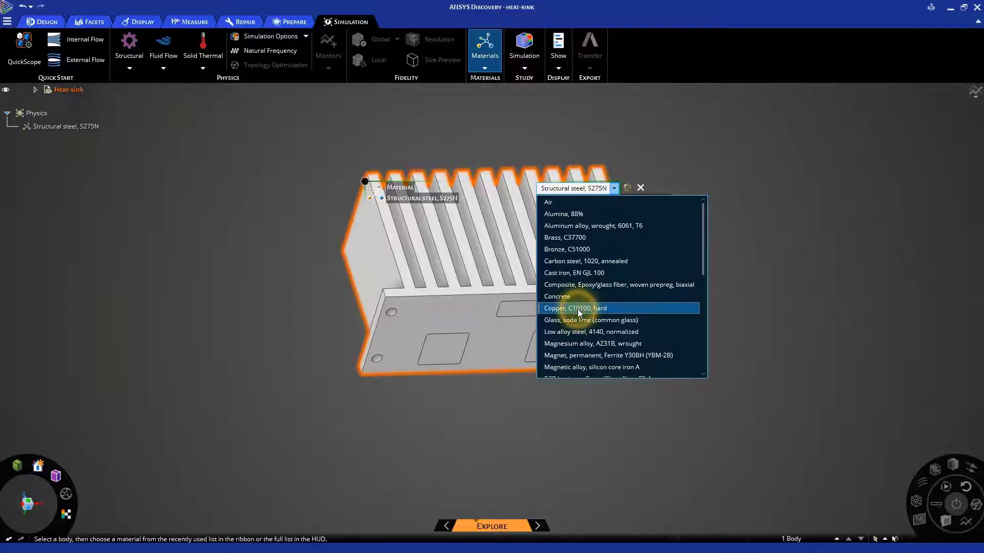
{"action": "left_click", "coordinate": [576, 308]}
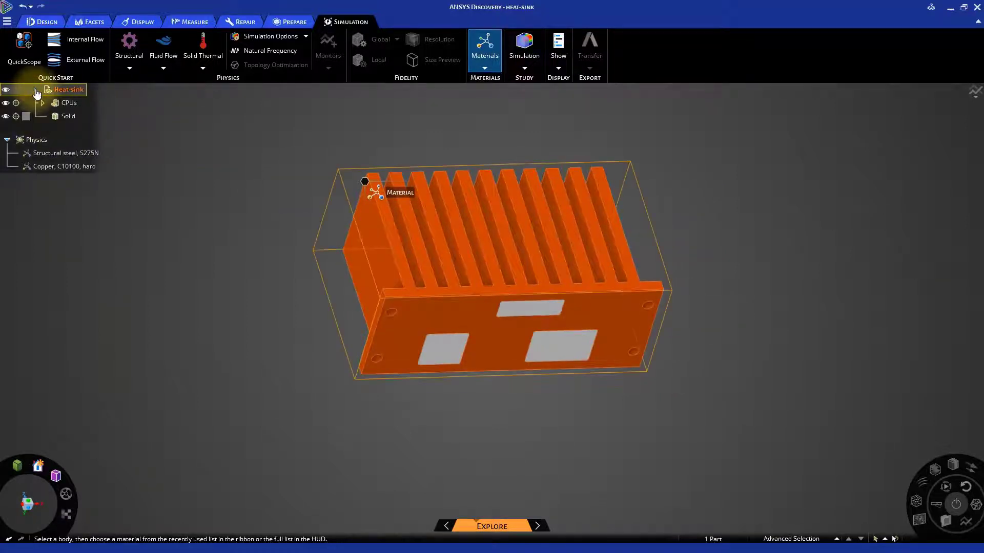
Hide the heat-sink Solid and make the three CPUs Silicon, pure.
{"action": "left_click", "coordinate": [67, 117]}
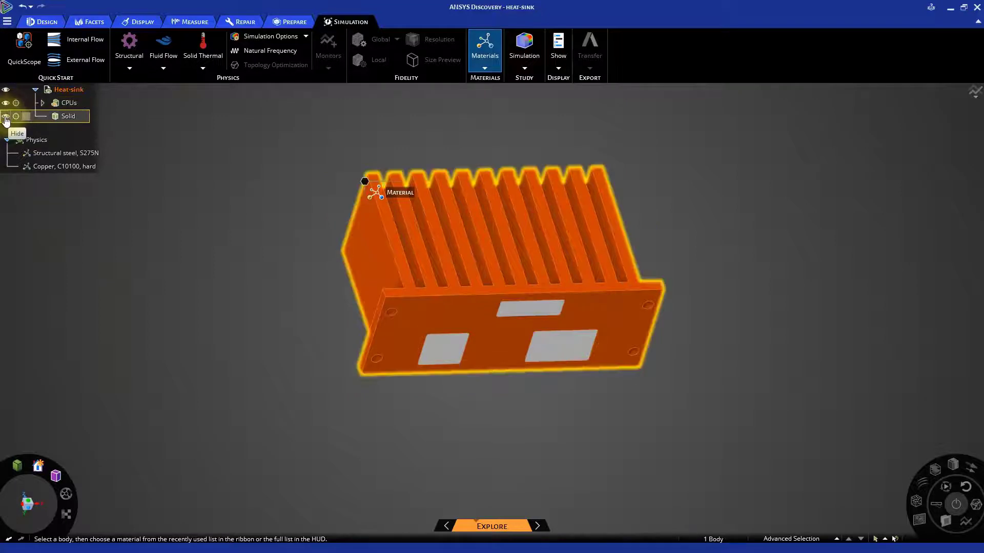
{"action": "left_click", "coordinate": [6, 117]}
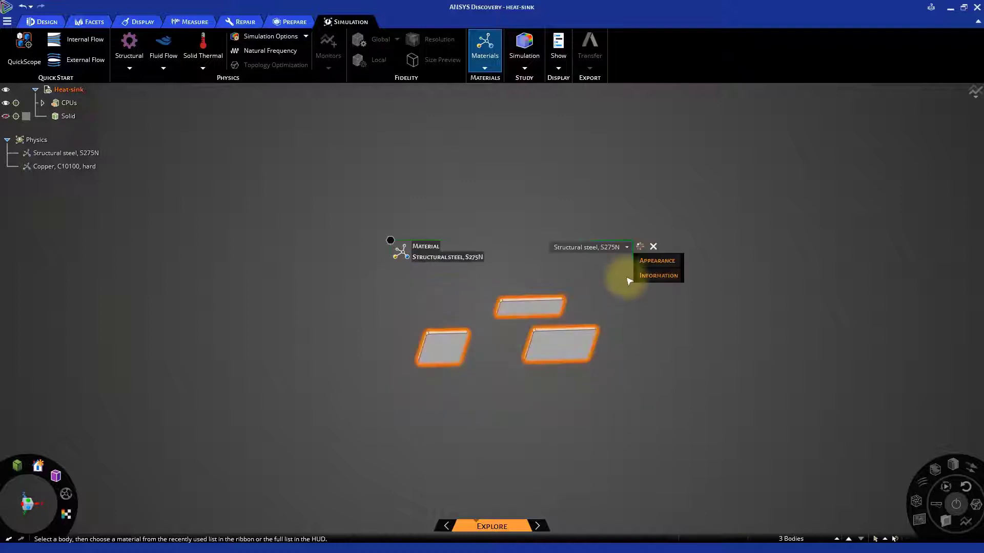
{"action": "left_click", "coordinate": [625, 246]}
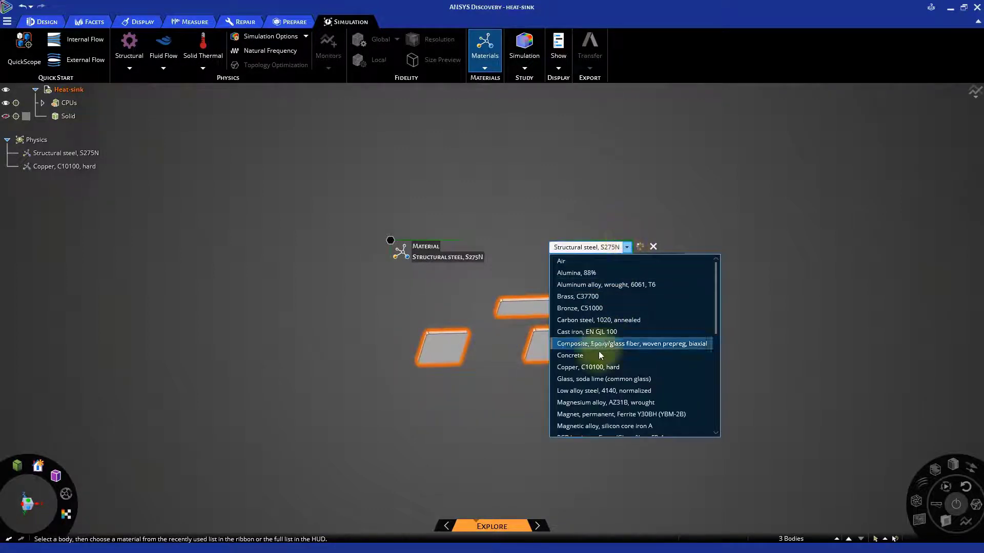
{"action": "scroll", "scroll_direction": "down", "scroll_amount": 3}
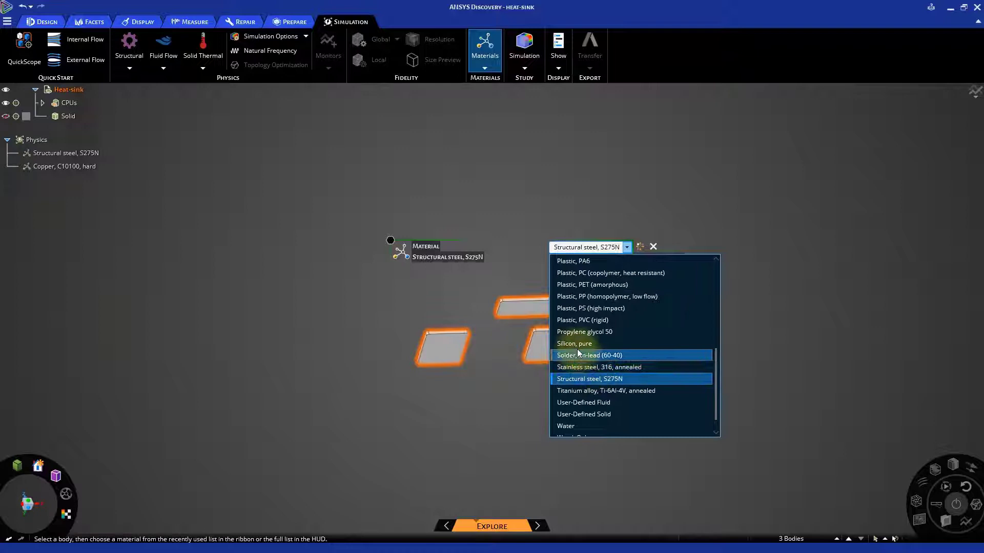
{"action": "left_click", "coordinate": [573, 343]}
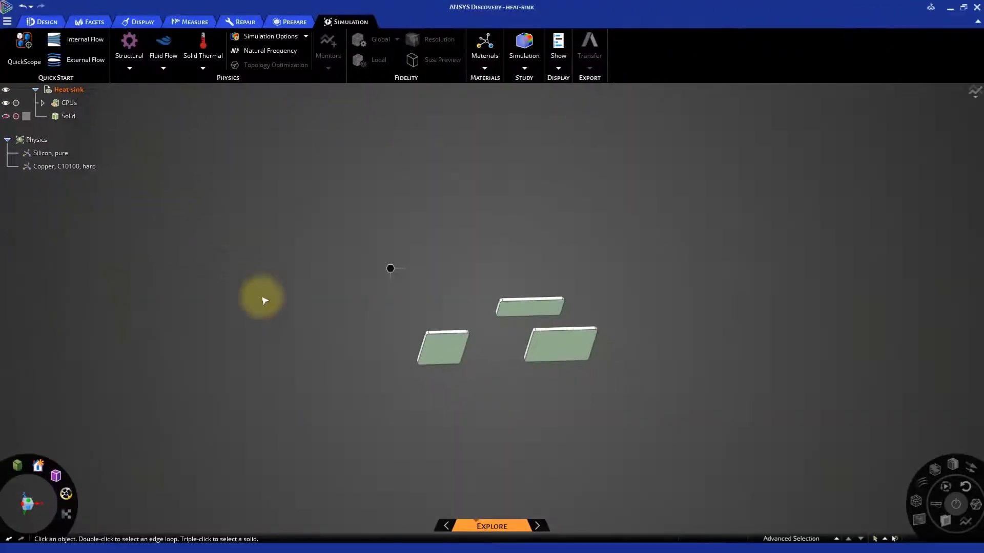
{"action": "mouse_move", "coordinate": [280, 310]}
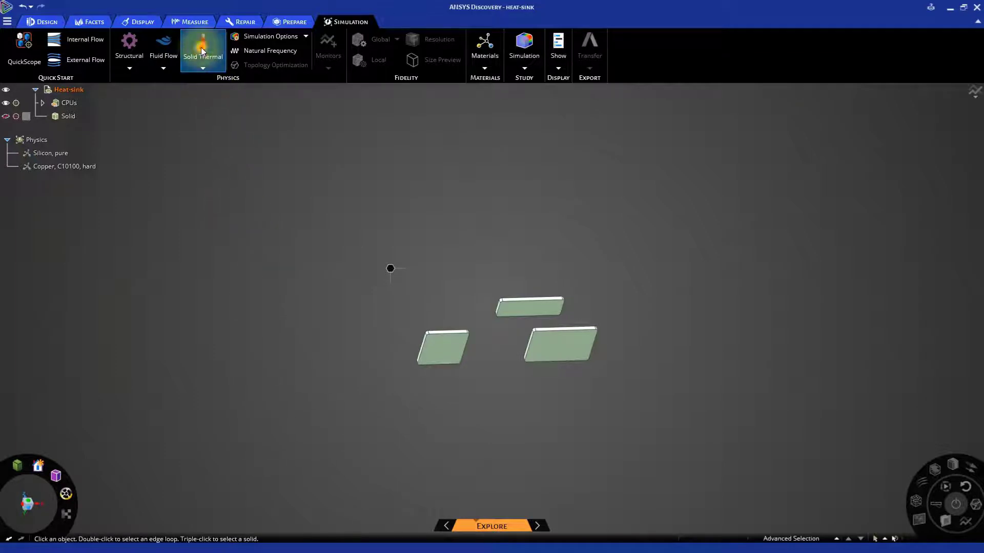
Apply a 200 W total heat load to the three CPUs with Solid Thermal.
{"action": "left_click", "coordinate": [203, 55]}
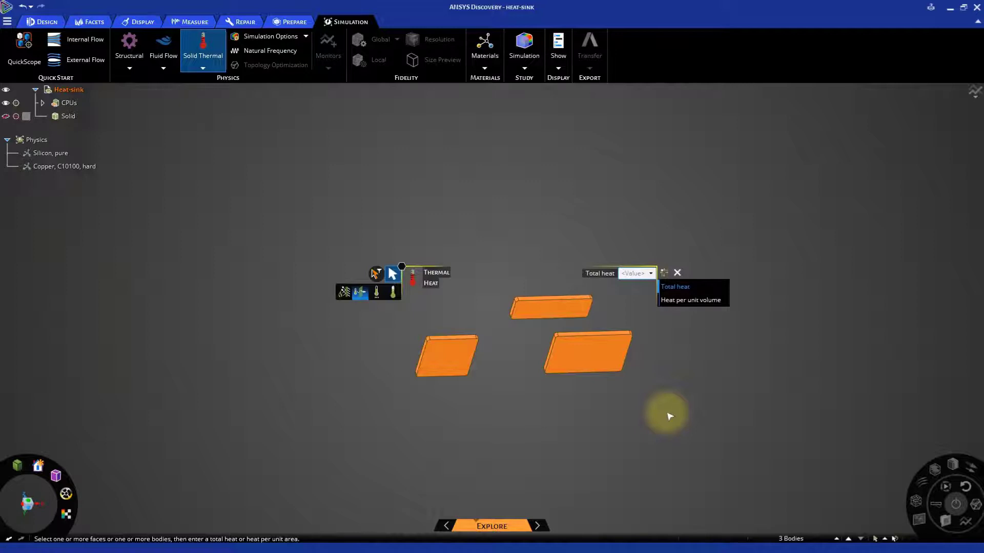
{"action": "type", "text": "200 W"}
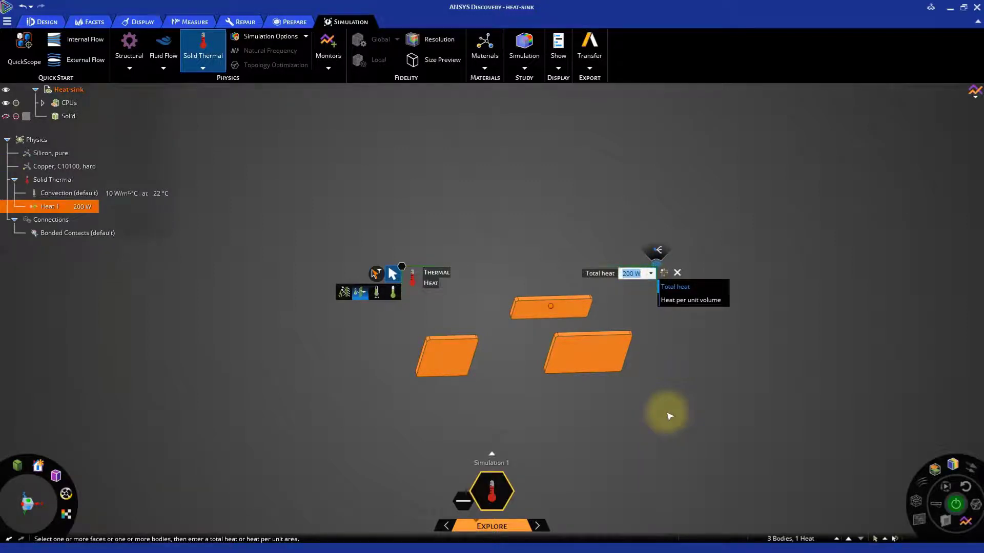
{"action": "left_click", "coordinate": [677, 272]}
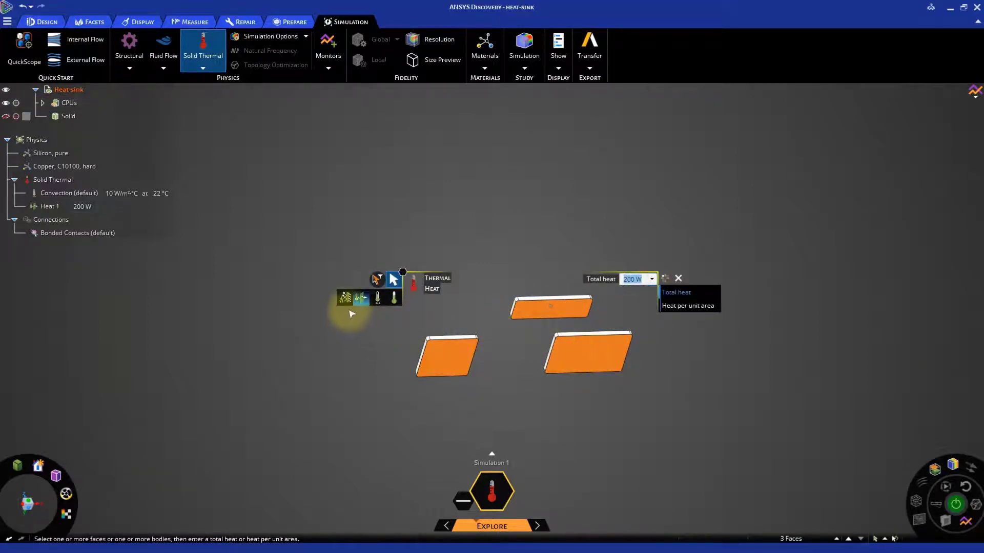
Add an Insulated condition to the selected CPU faces.
{"action": "left_click", "coordinate": [345, 296]}
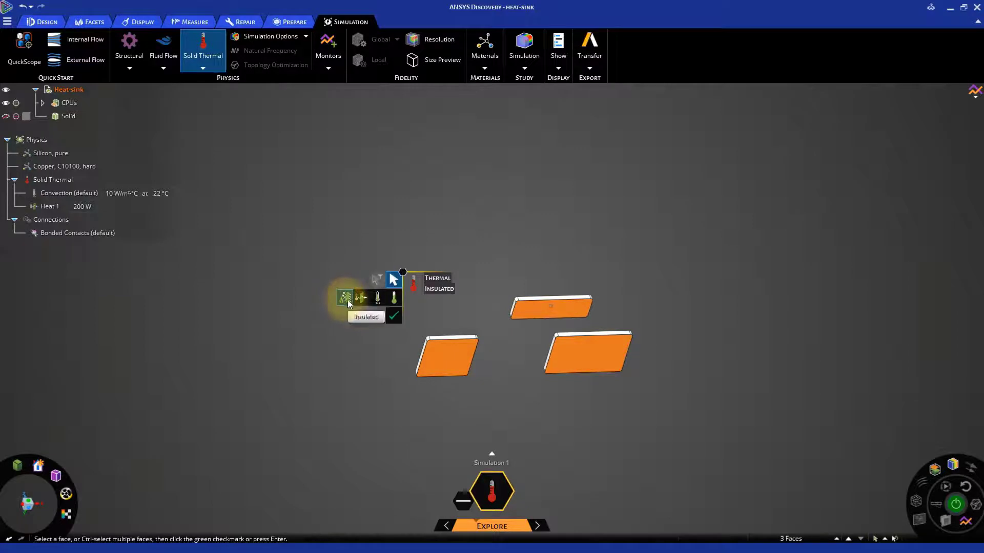
{"action": "left_click", "coordinate": [394, 316]}
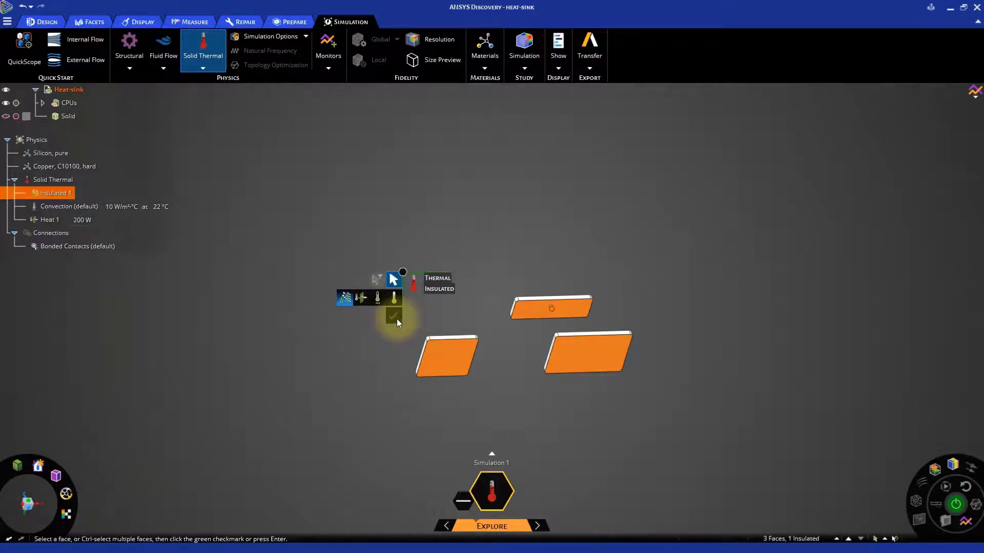
{"action": "mouse_move", "coordinate": [386, 369]}
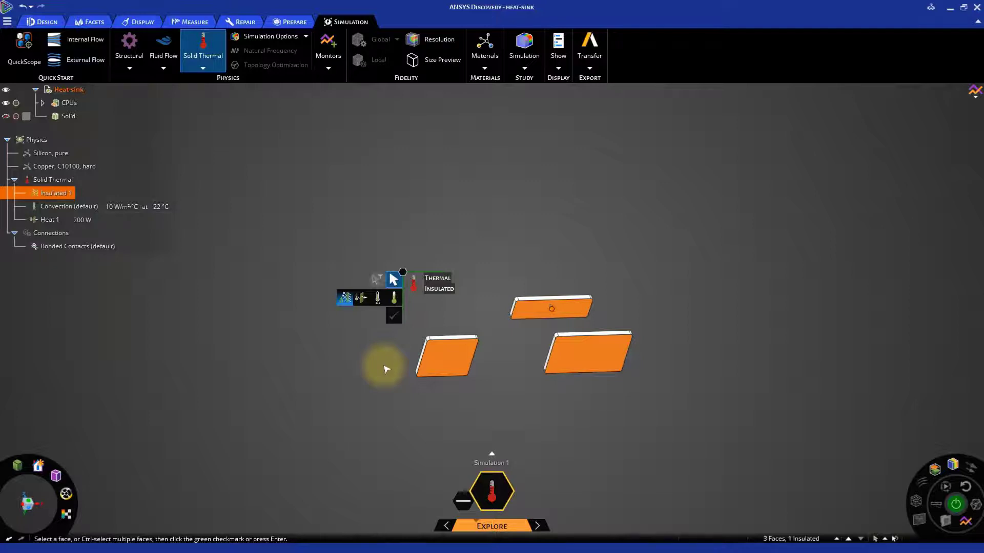
{"action": "left_click", "coordinate": [394, 317]}
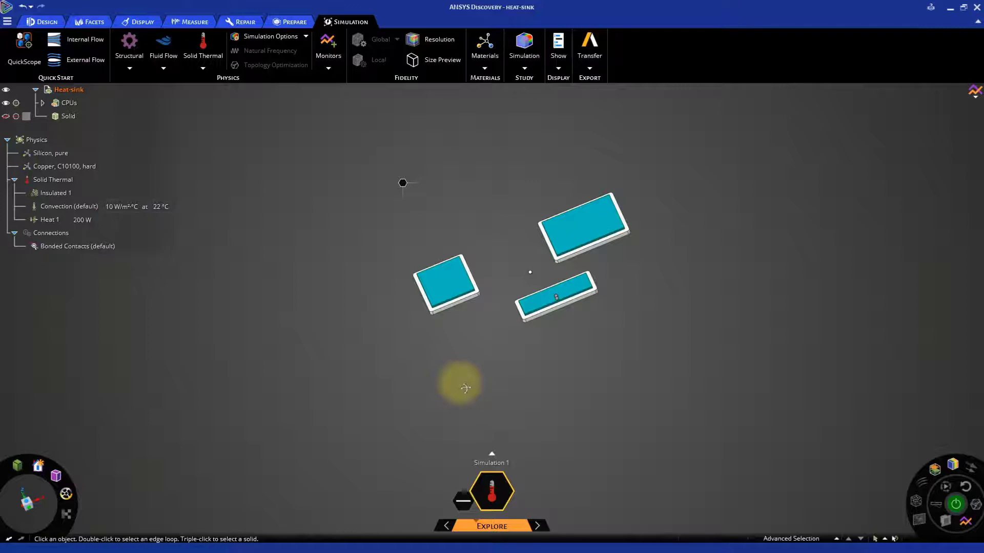
{"action": "mouse_move", "coordinate": [357, 335]}
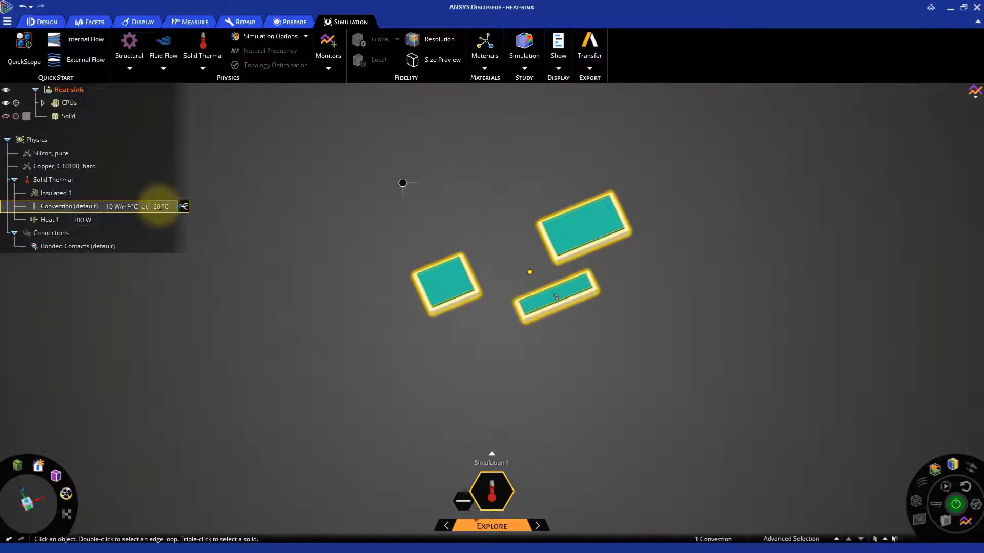
Edit the Convection (default) ambient temperature in the Physics tree.
{"action": "left_click", "coordinate": [185, 282]}
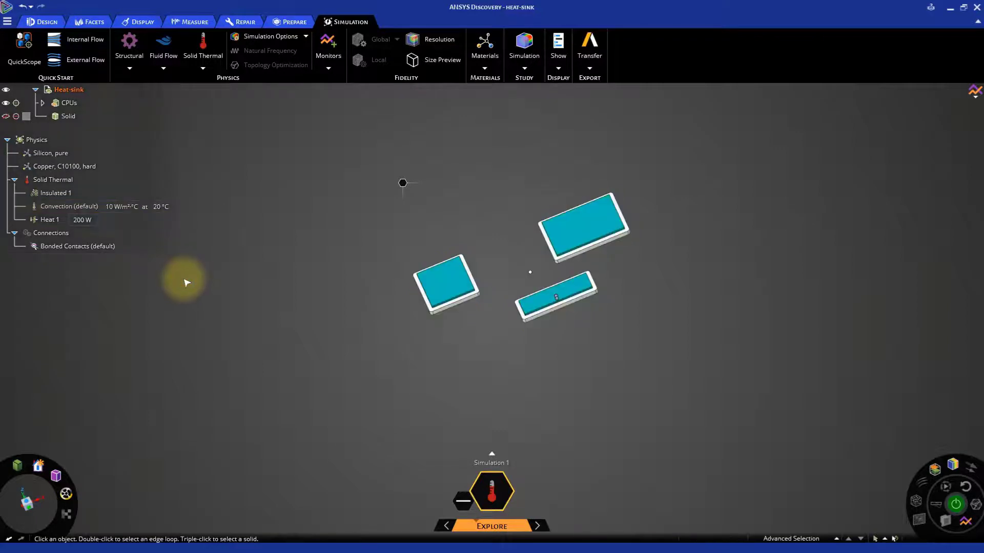
Save the Heat-sink project as heat-sink.dsco.
{"action": "left_click", "coordinate": [68, 89]}
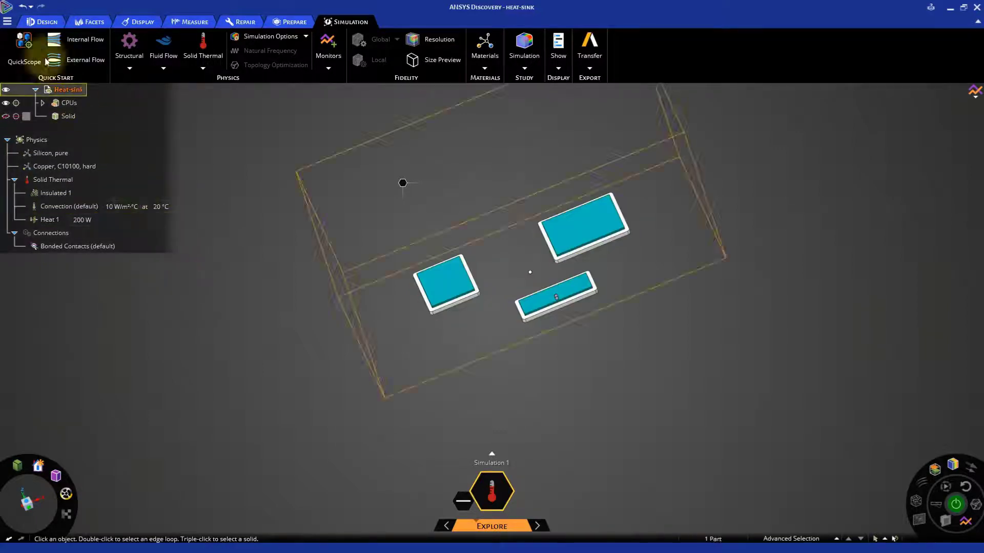
{"action": "left_click", "coordinate": [8, 20]}
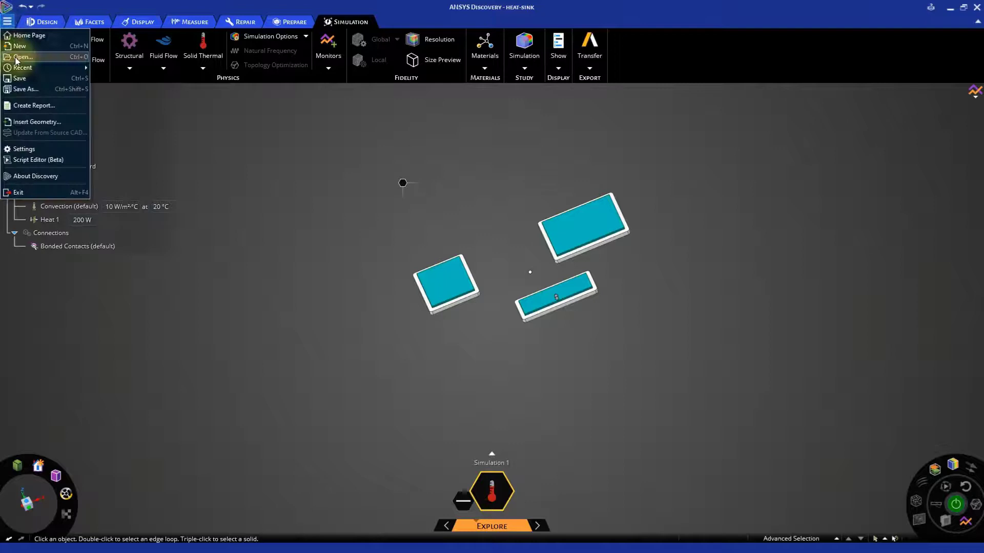
{"action": "left_click", "coordinate": [26, 89]}
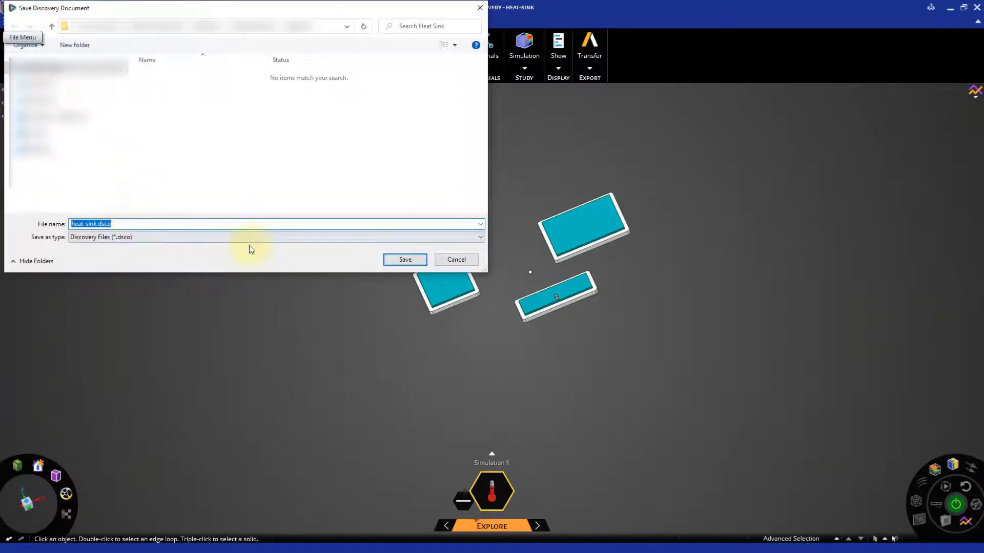
{"action": "left_click", "coordinate": [404, 259]}
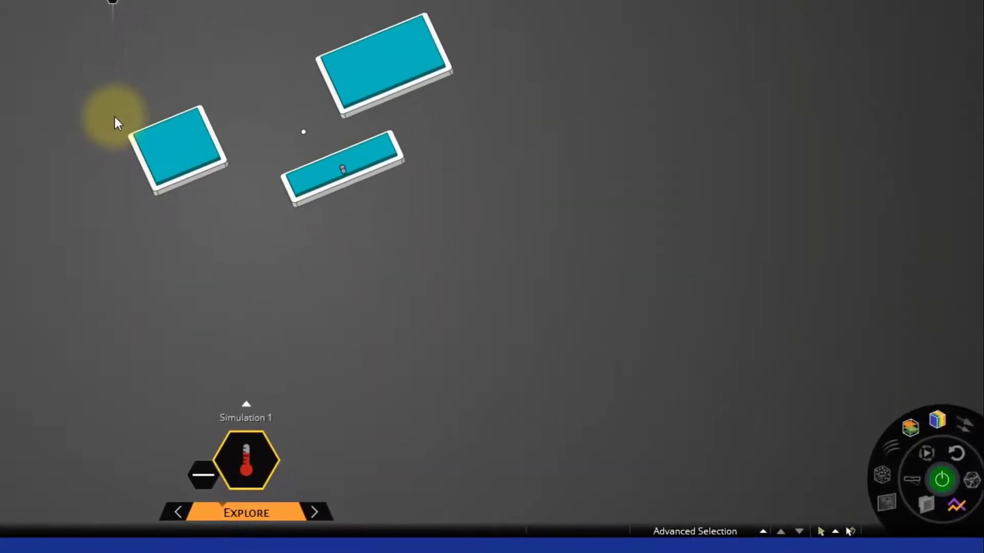
{"action": "mouse_move", "coordinate": [886, 475]}
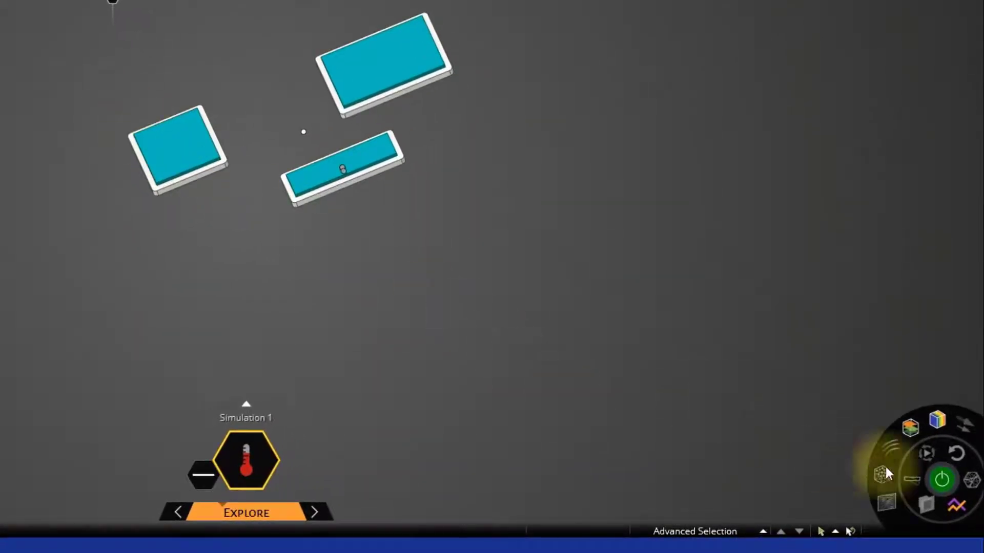
Start solving the solid thermal simulation to get CPU temperature contours.
{"action": "left_click", "coordinate": [942, 480]}
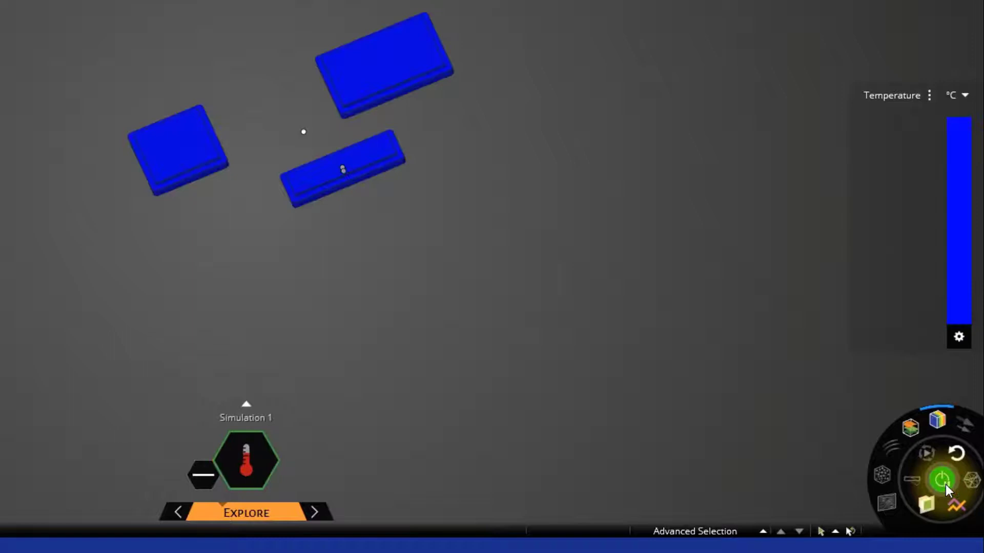
{"action": "left_click", "coordinate": [942, 480]}
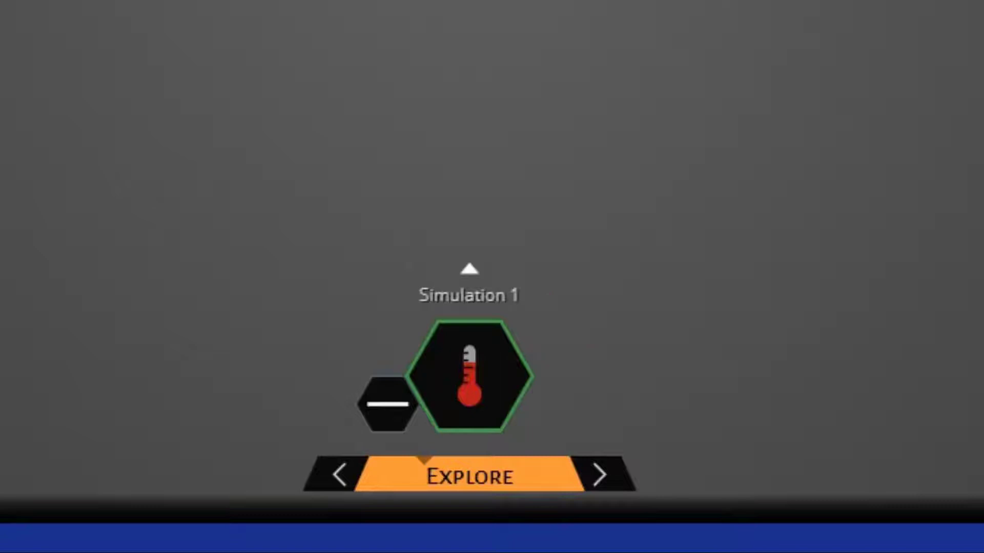
{"action": "left_click", "coordinate": [468, 477]}
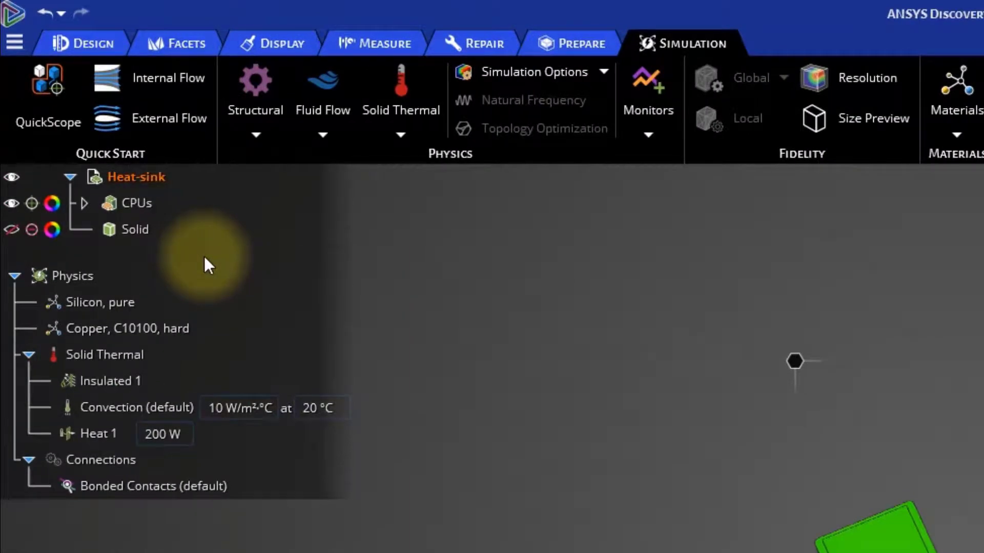
Show the copper heat sink again and clear the temperature results display.
{"action": "left_click", "coordinate": [137, 203]}
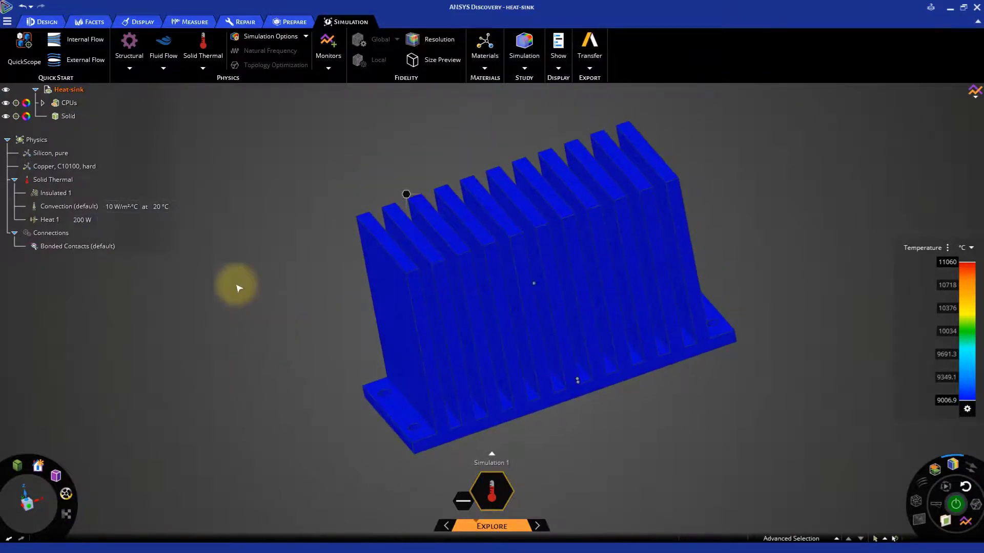
{"action": "left_click", "coordinate": [68, 206]}
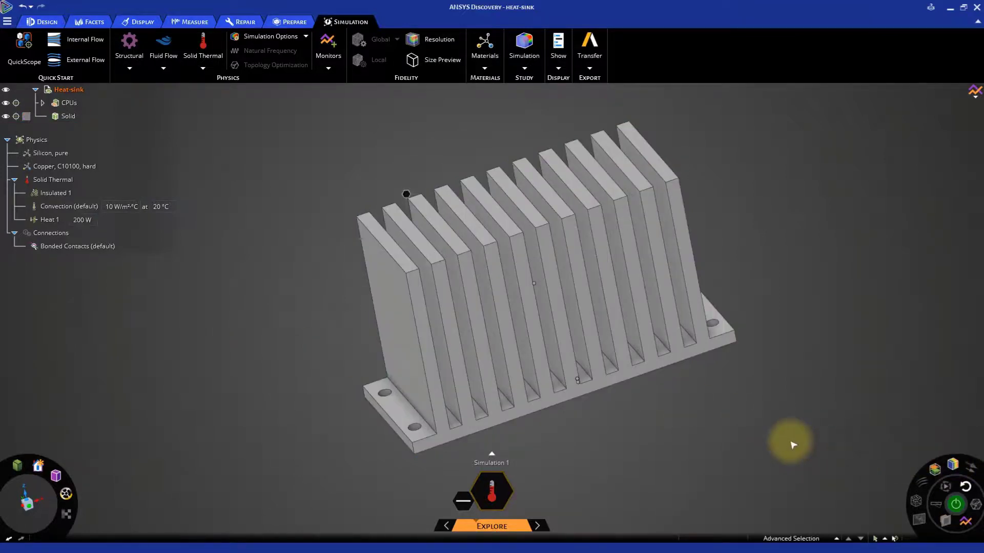
Add Insulated 2 on the heat sink's base face.
{"action": "left_click", "coordinate": [203, 47]}
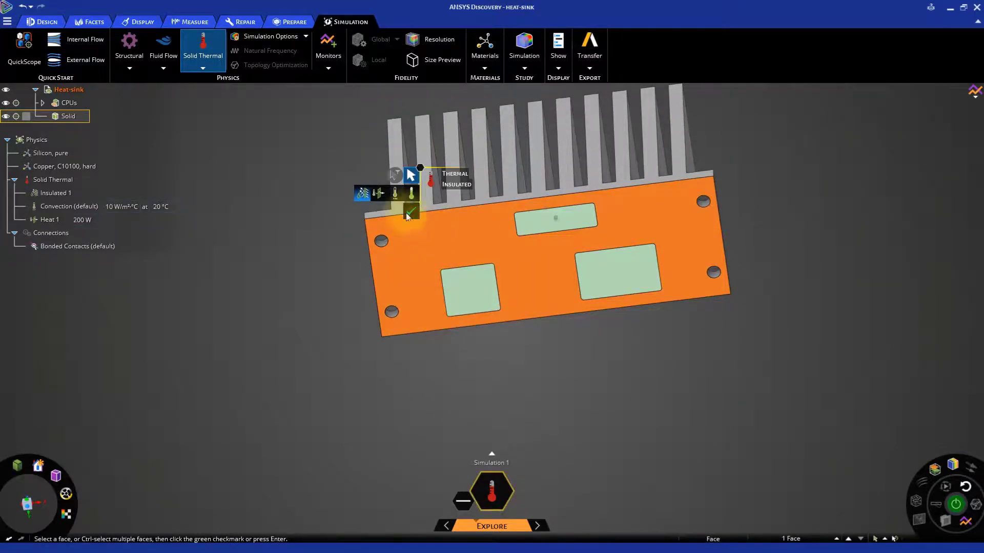
{"action": "left_click", "coordinate": [410, 212]}
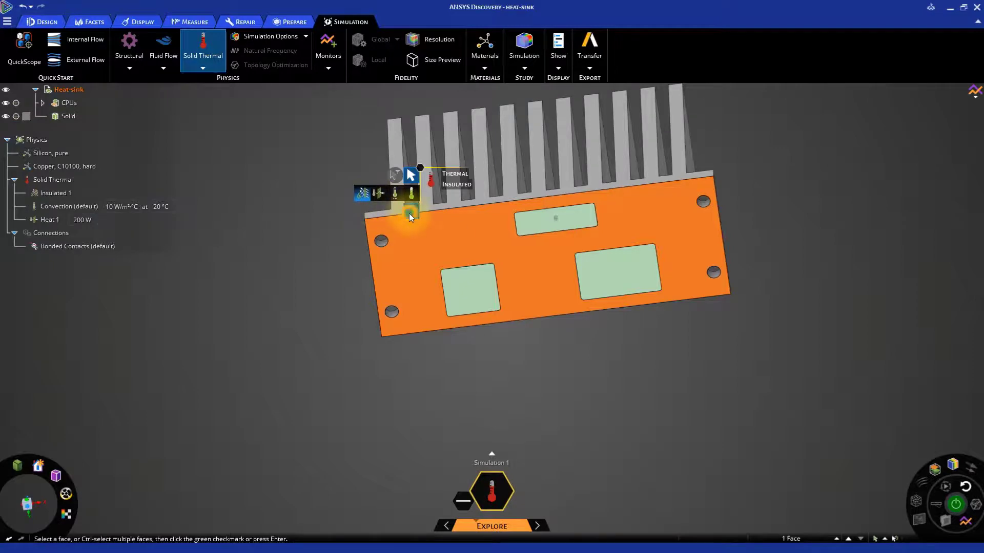
{"action": "left_click", "coordinate": [410, 212]}
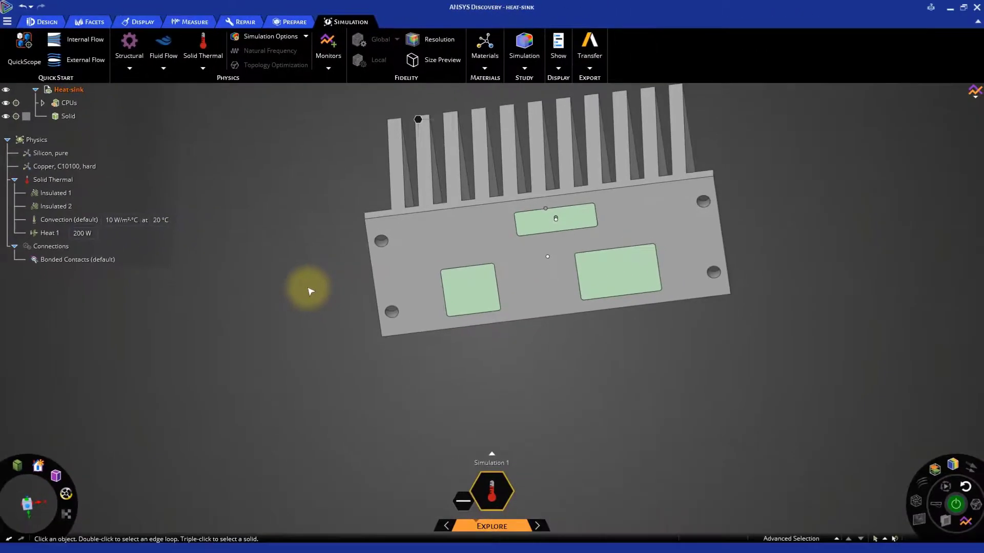
{"action": "mouse_move", "coordinate": [794, 459]}
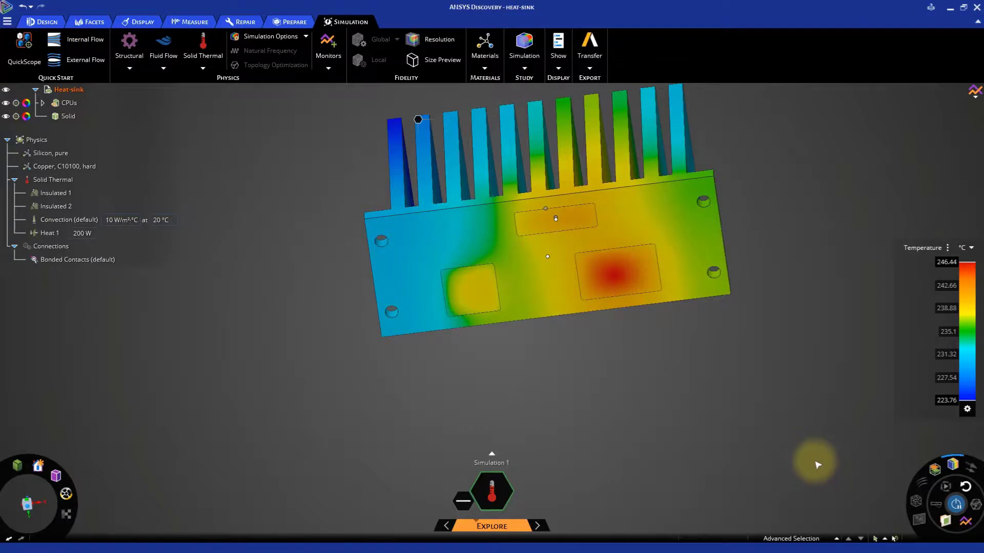
{"action": "mouse_move", "coordinate": [780, 223]}
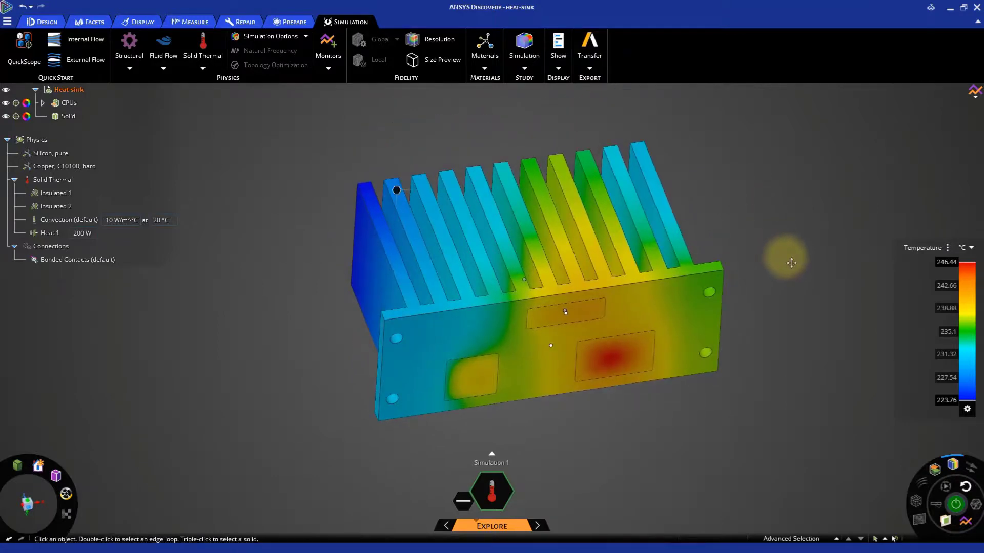
{"action": "mouse_move", "coordinate": [946, 489]}
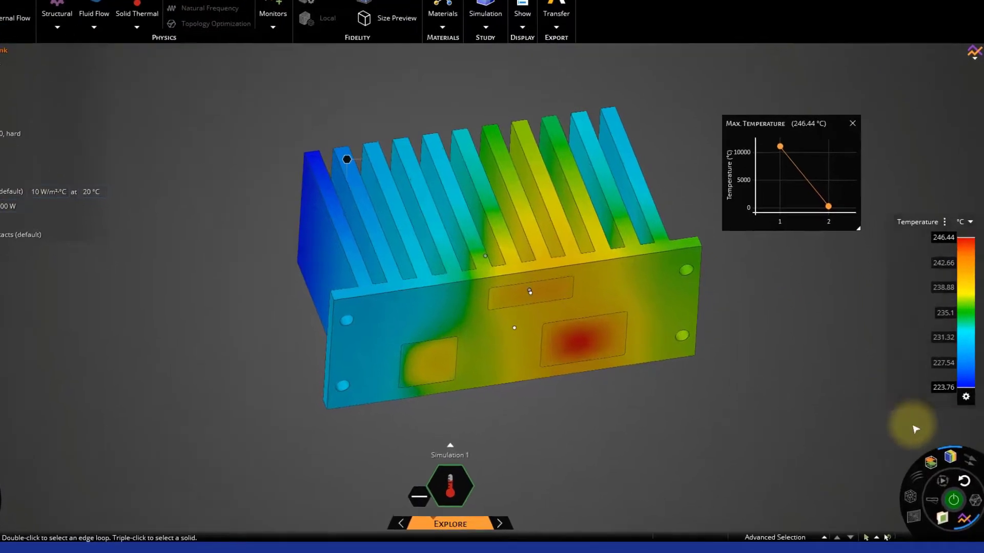
Set the contour surface display priority to Higher Value and close the Max. Temperature chart.
{"action": "left_click", "coordinate": [948, 438]}
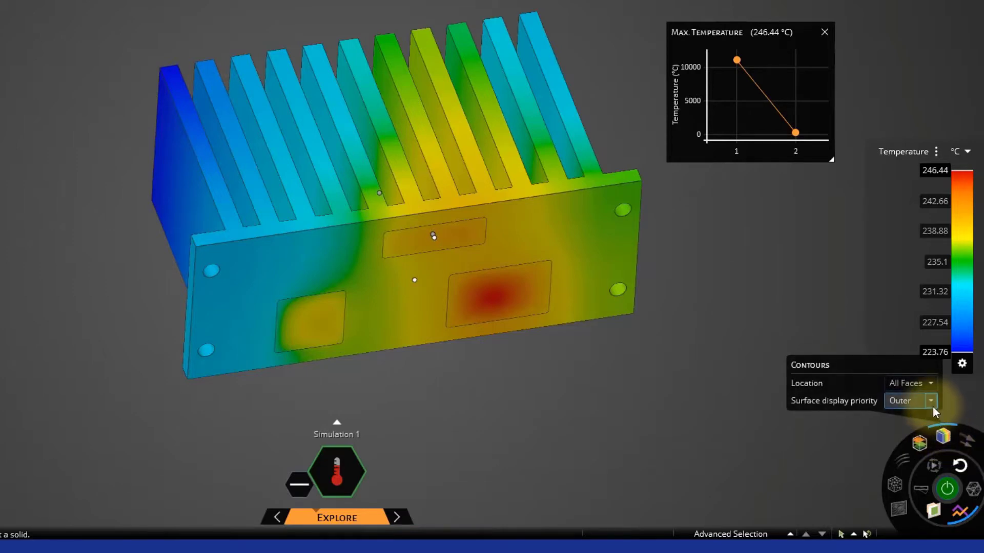
{"action": "left_click", "coordinate": [934, 401]}
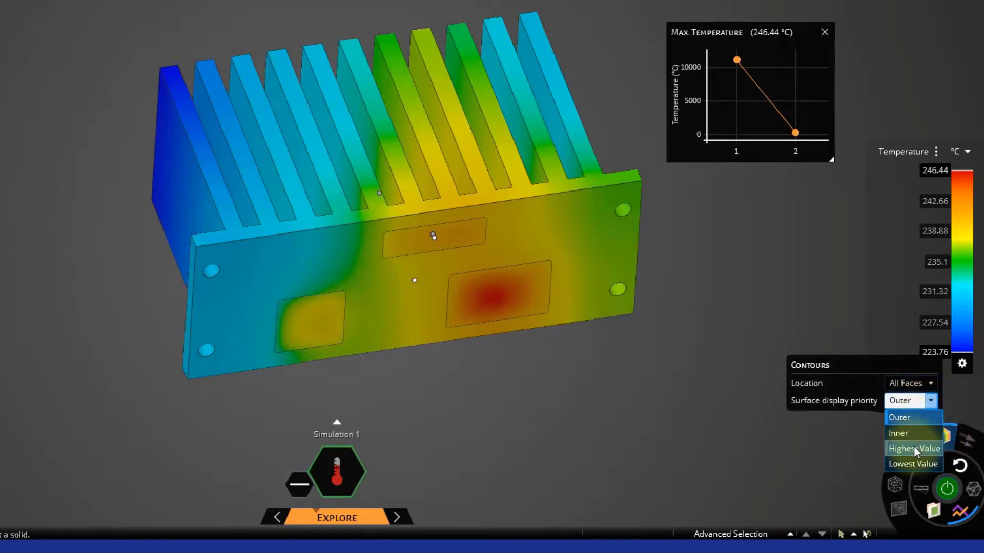
{"action": "left_click", "coordinate": [912, 449]}
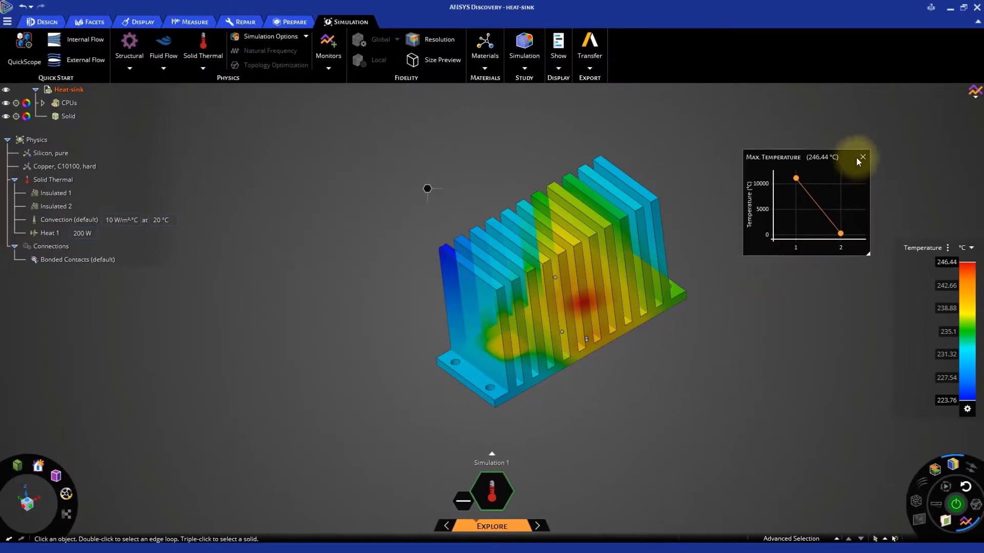
{"action": "left_click", "coordinate": [862, 156]}
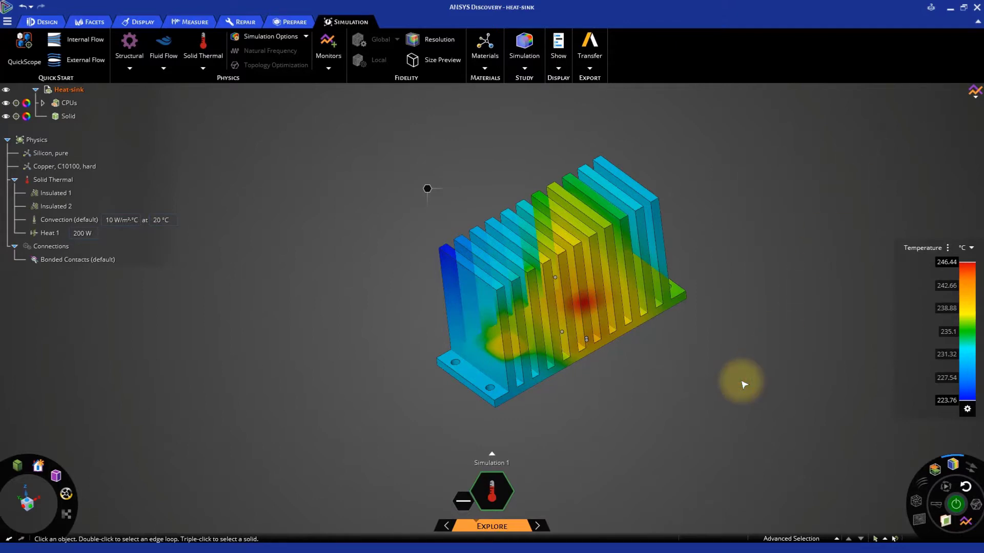